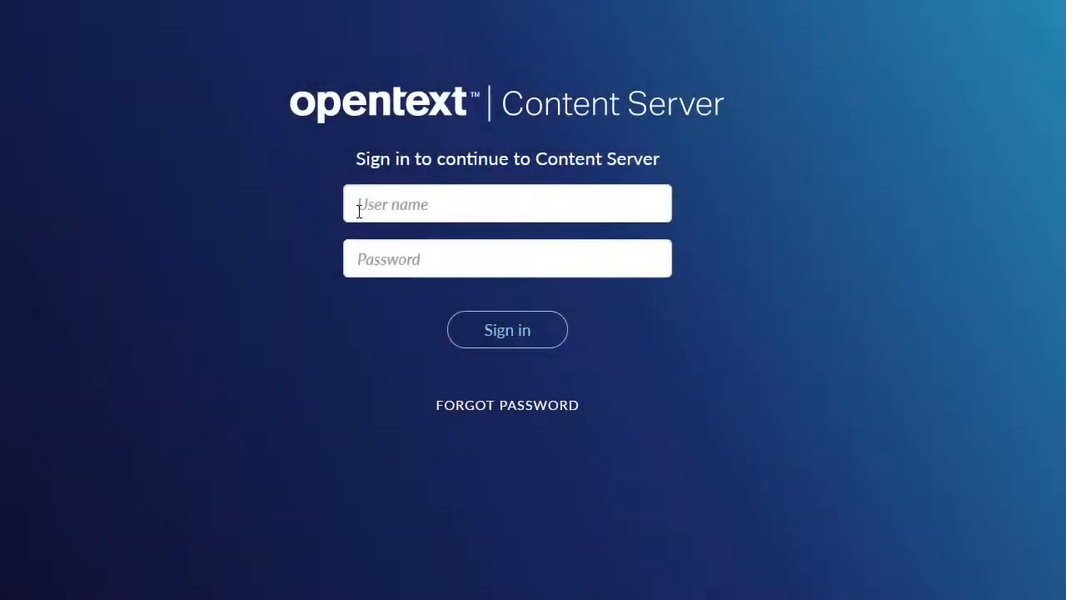
# - Sign in to Content Server as user ghil with the password
pyautogui.write('ghil')
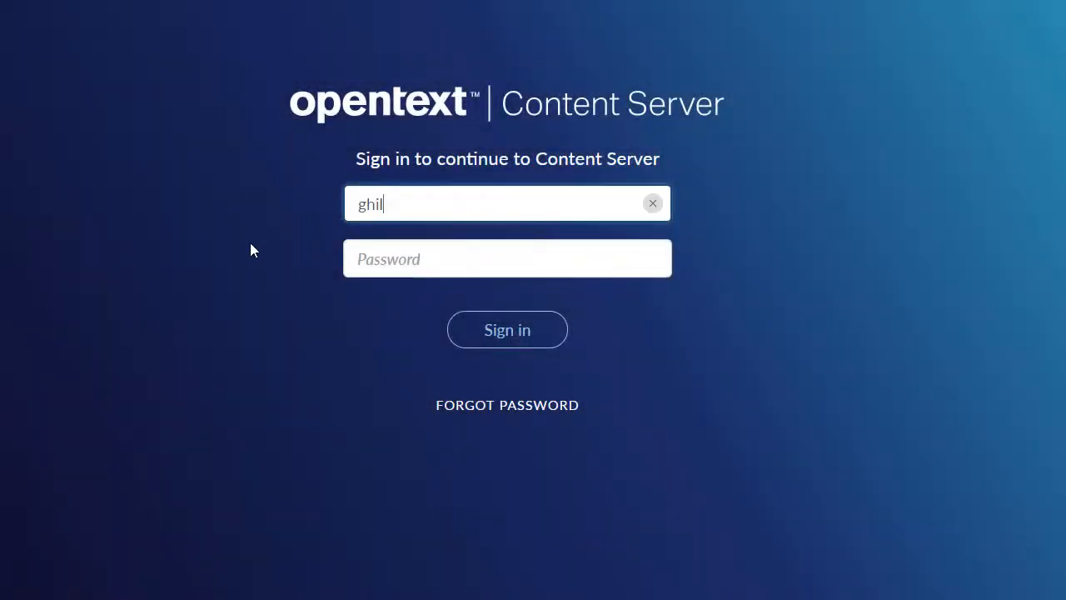
pyautogui.write('password')
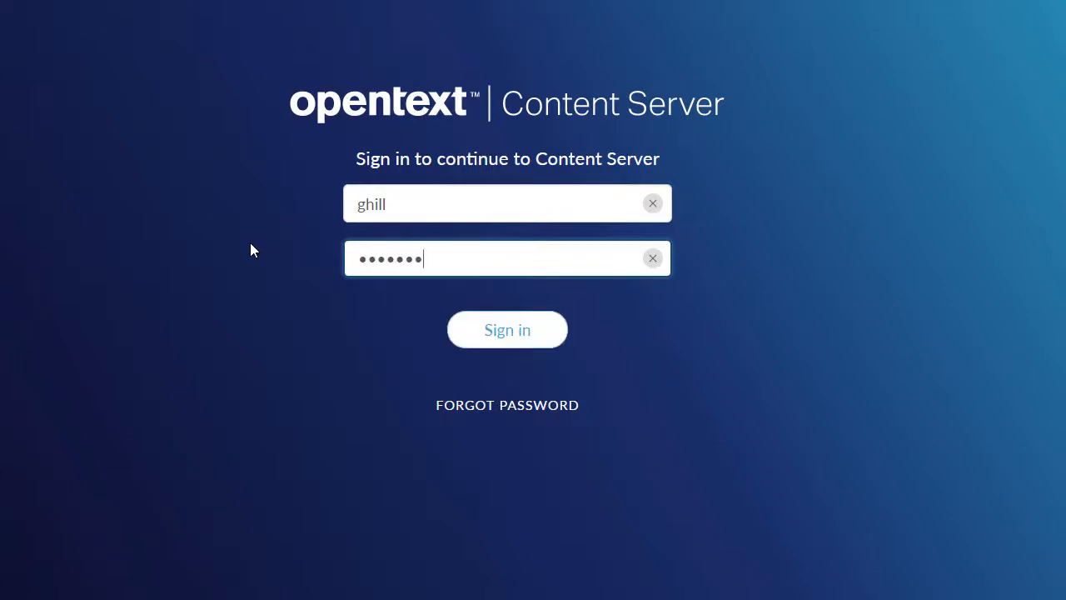
pyautogui.click(508, 329)
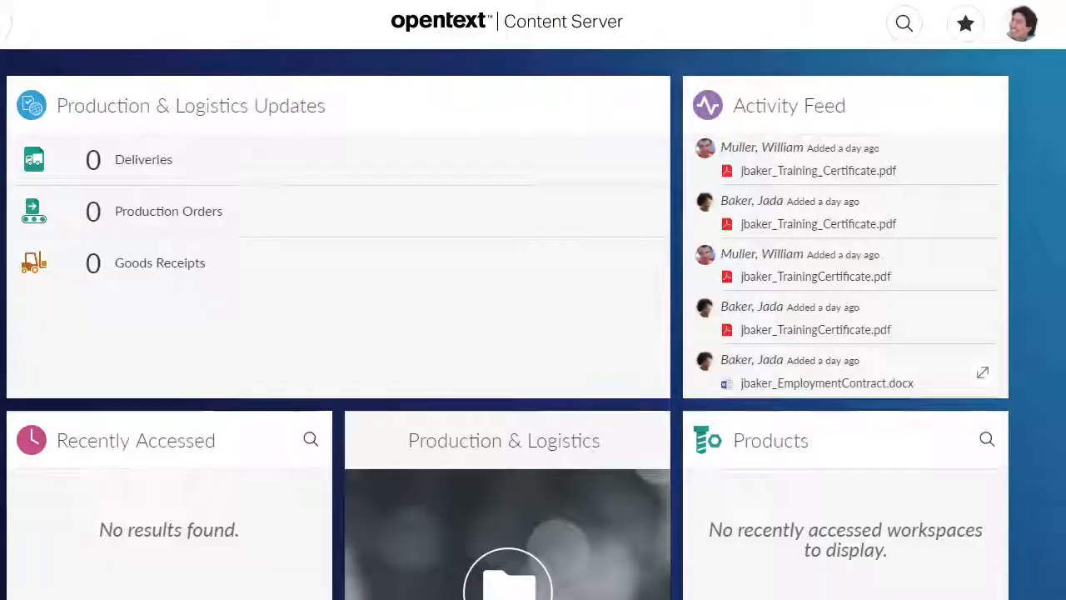
pyautogui.scroll(-3)
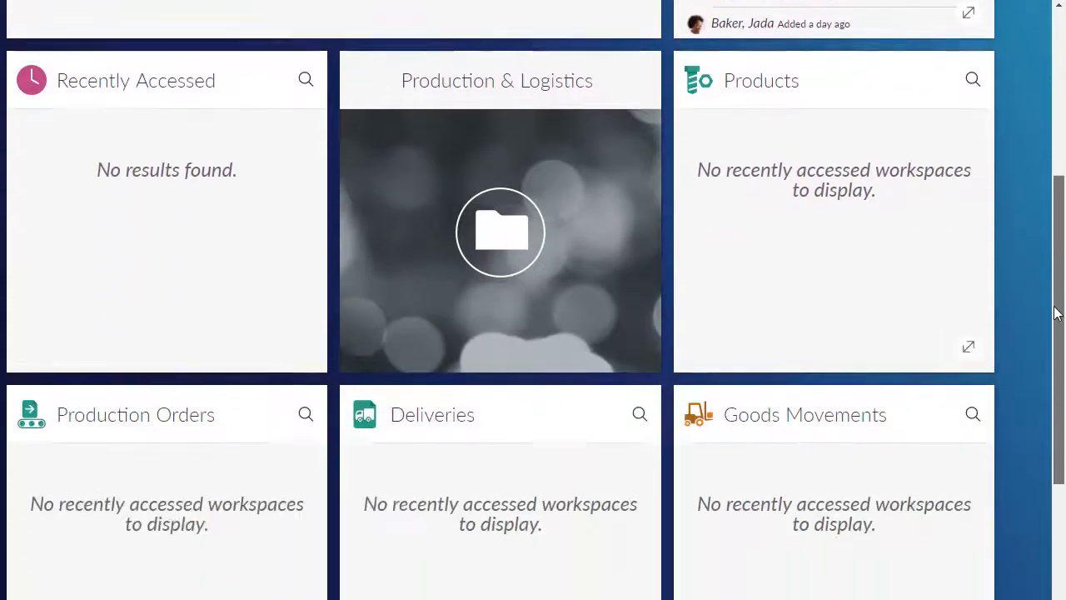
pyautogui.scroll(-3)
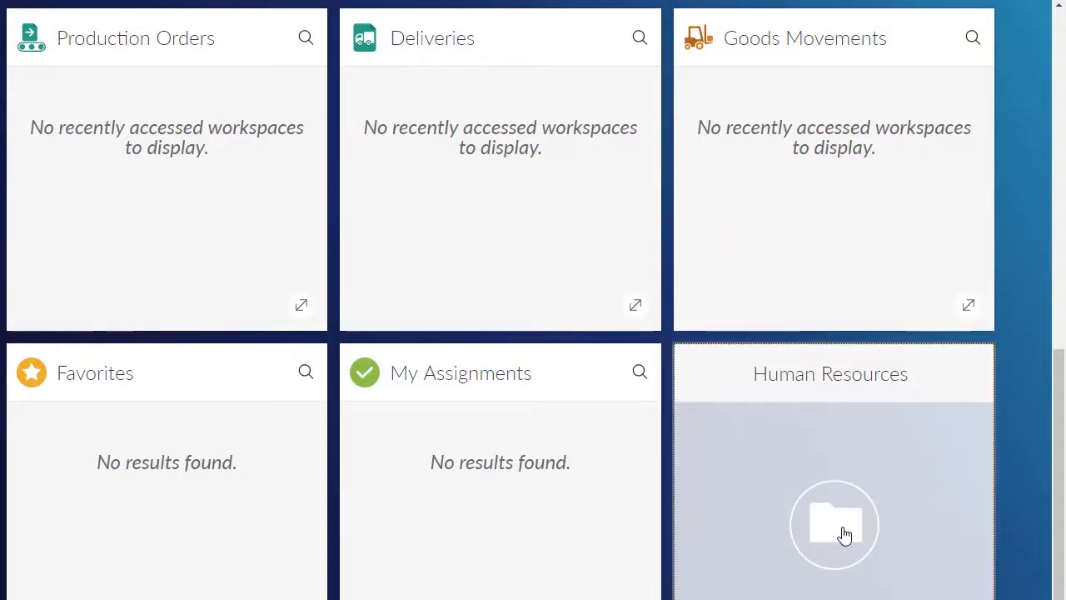
pyautogui.click(834, 525)
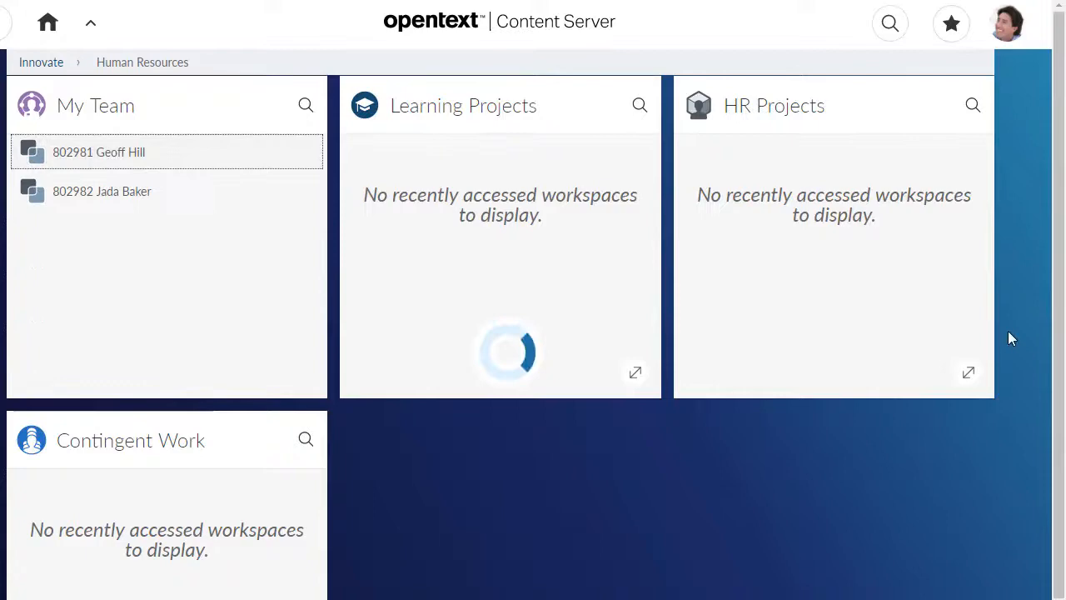
pyautogui.click(99, 151)
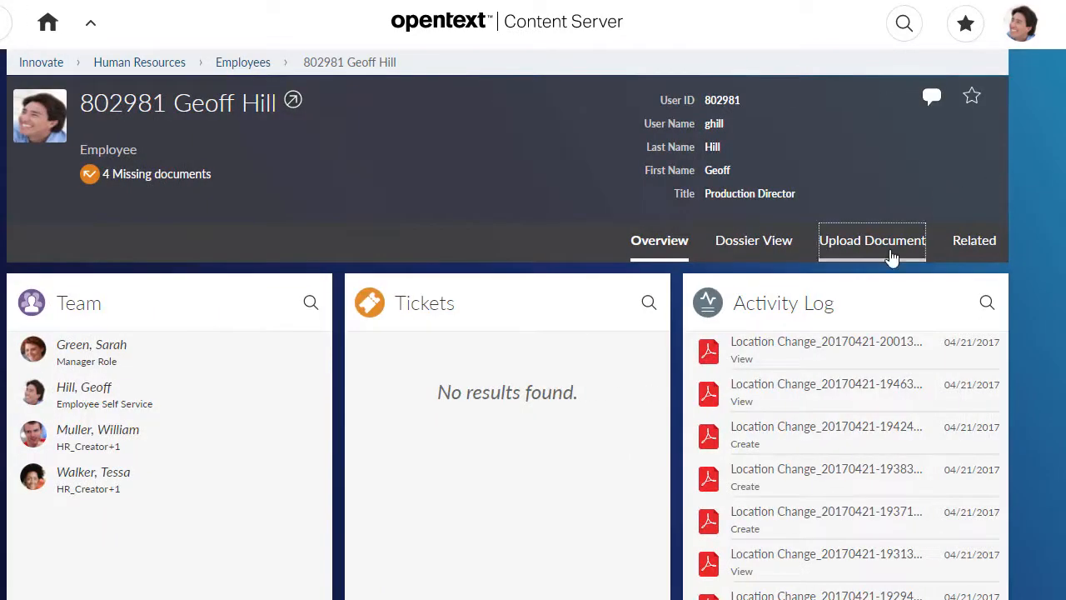
pyautogui.click(873, 240)
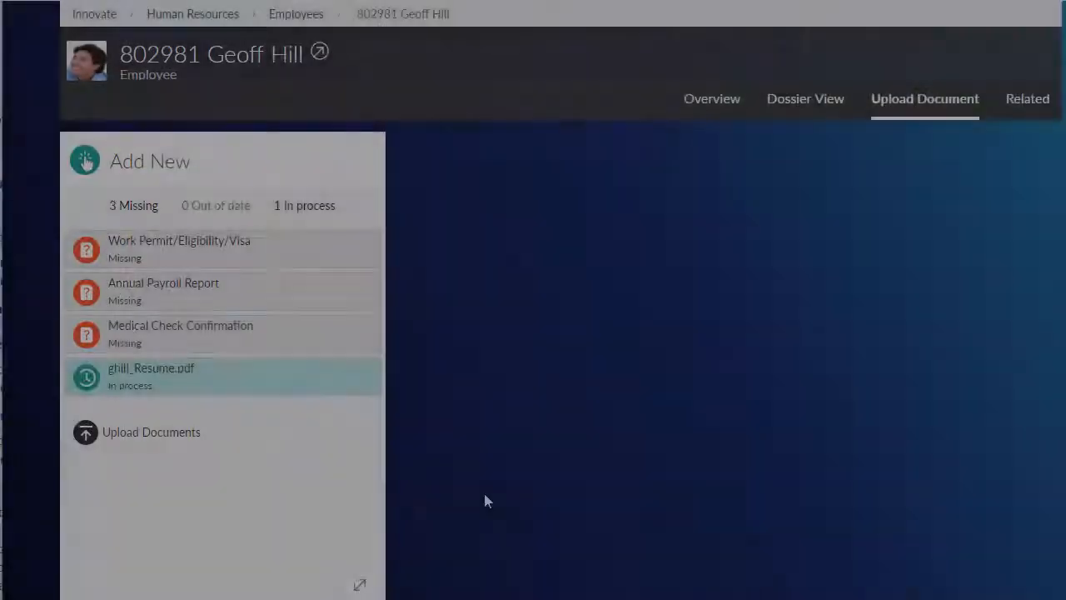
# - Select TrainingCertificate.pdf from the computer as the file to upload
pyautogui.click(151, 431)
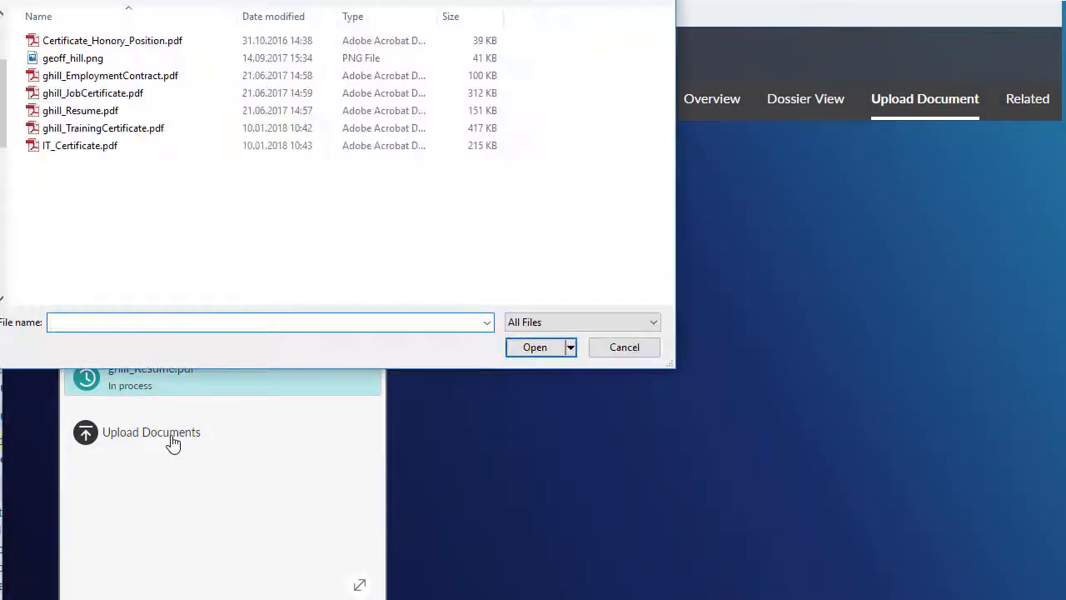
pyautogui.moveTo(80, 110)
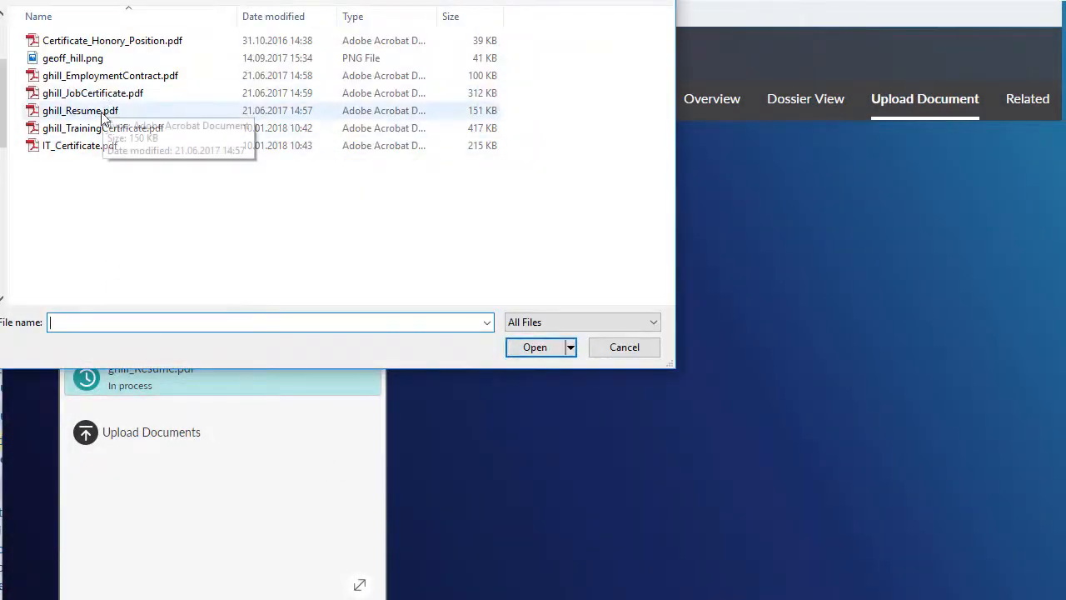
pyautogui.click(103, 127)
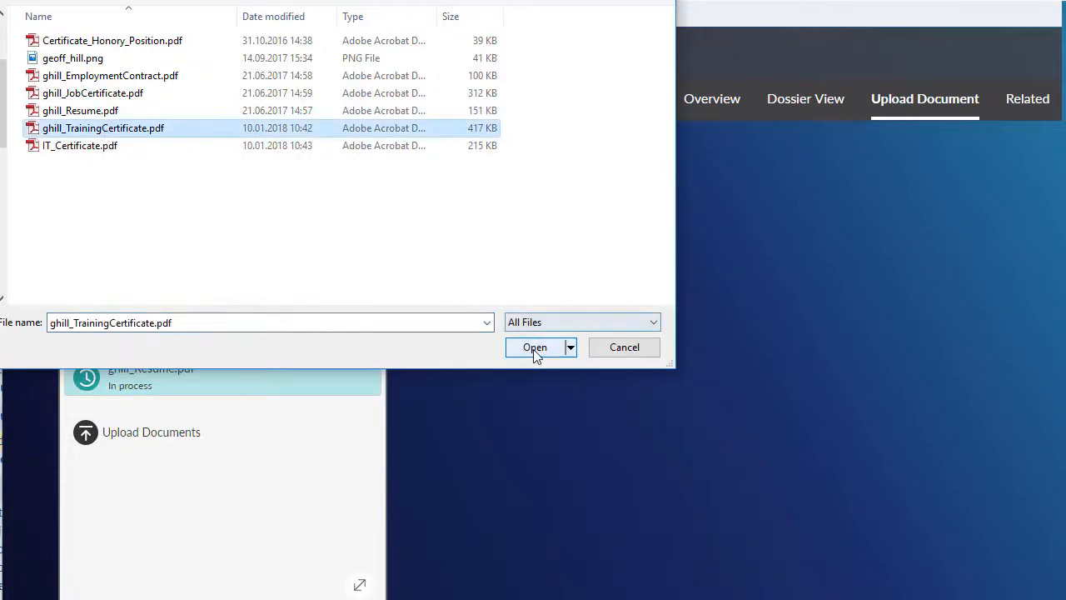
pyautogui.click(535, 348)
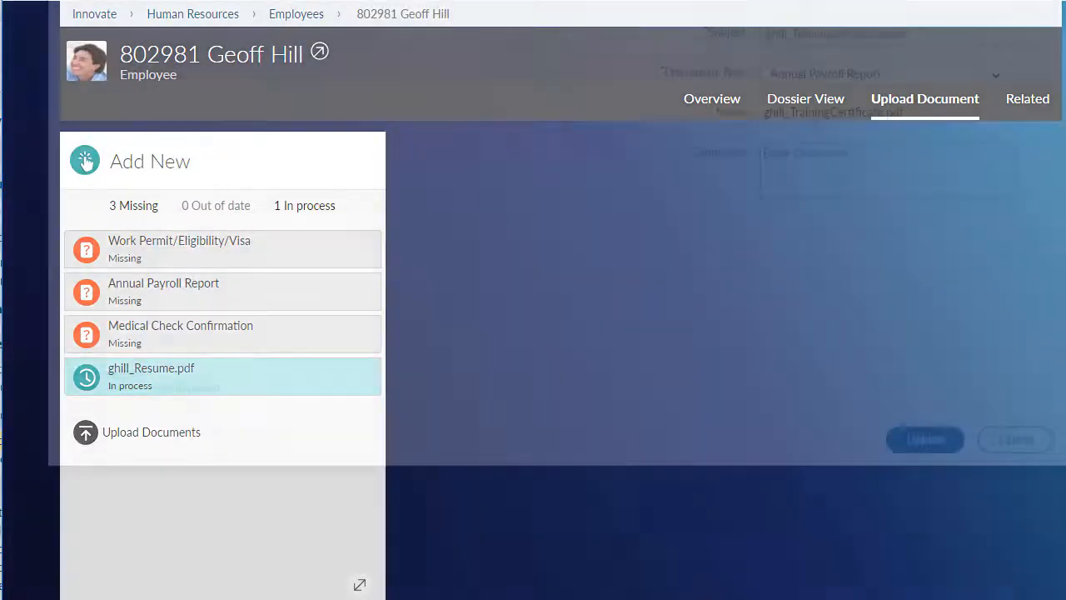
# - Upload it as Training Certificate with comment 'Please add the training certificate to my file.'
pyautogui.click(150, 431)
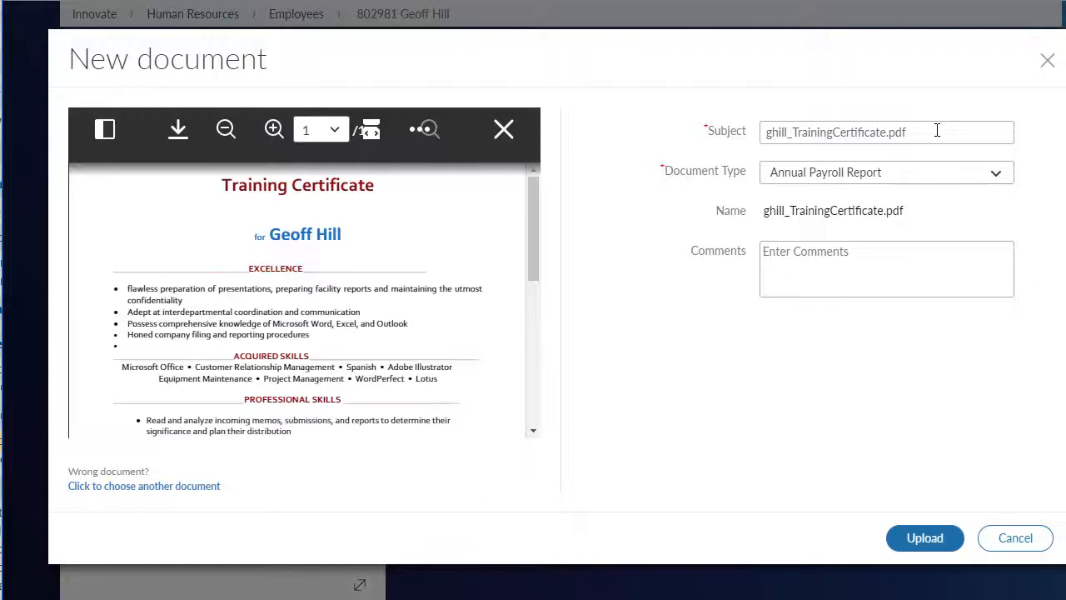
pyautogui.click(996, 173)
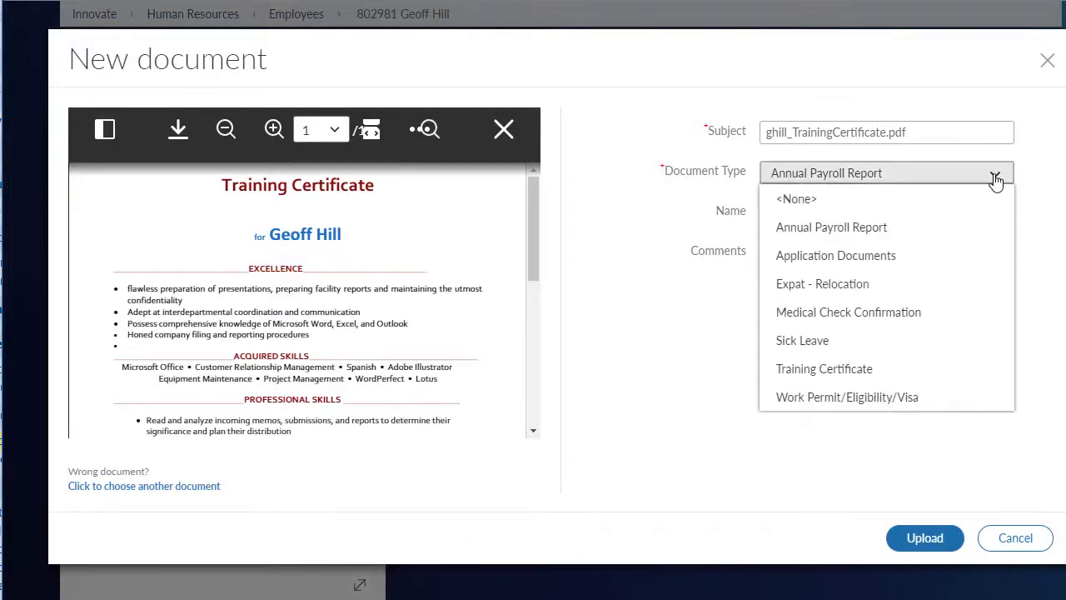
pyautogui.click(824, 368)
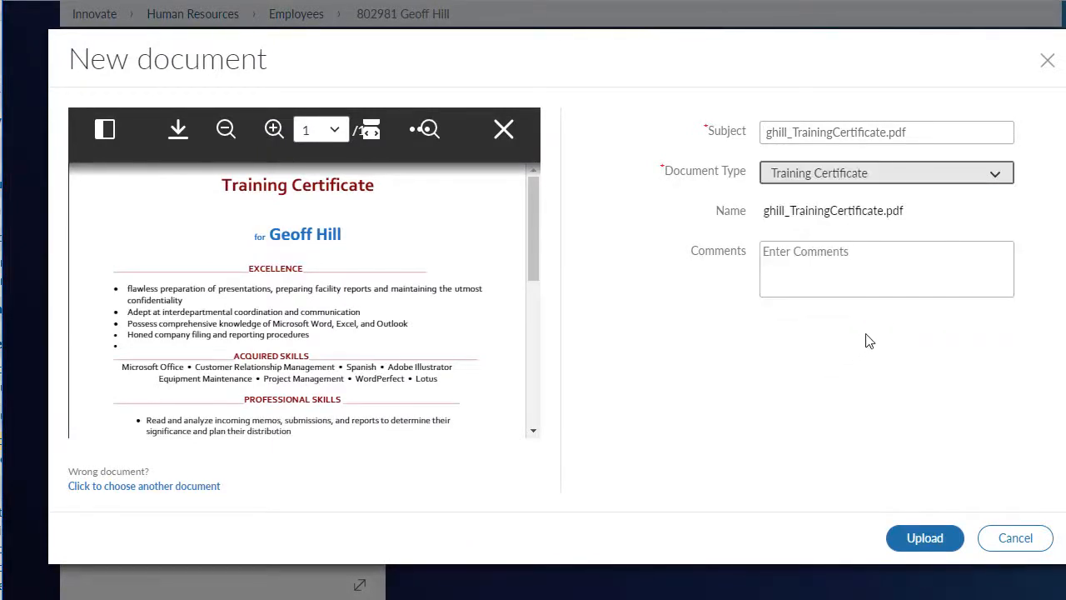
pyautogui.write('Please add the training certificate to my file.')
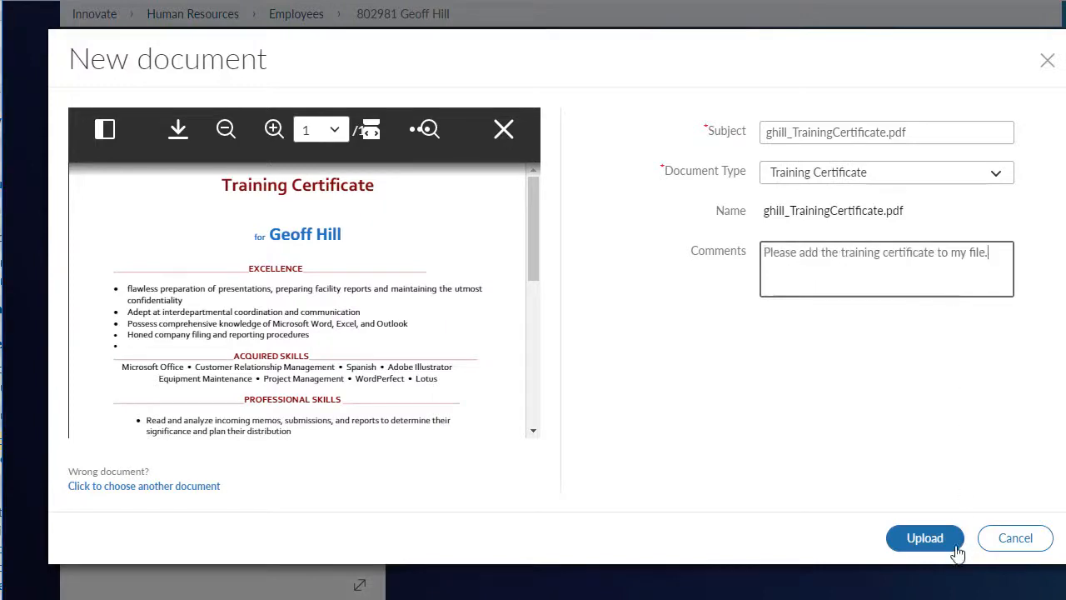
pyautogui.click(924, 537)
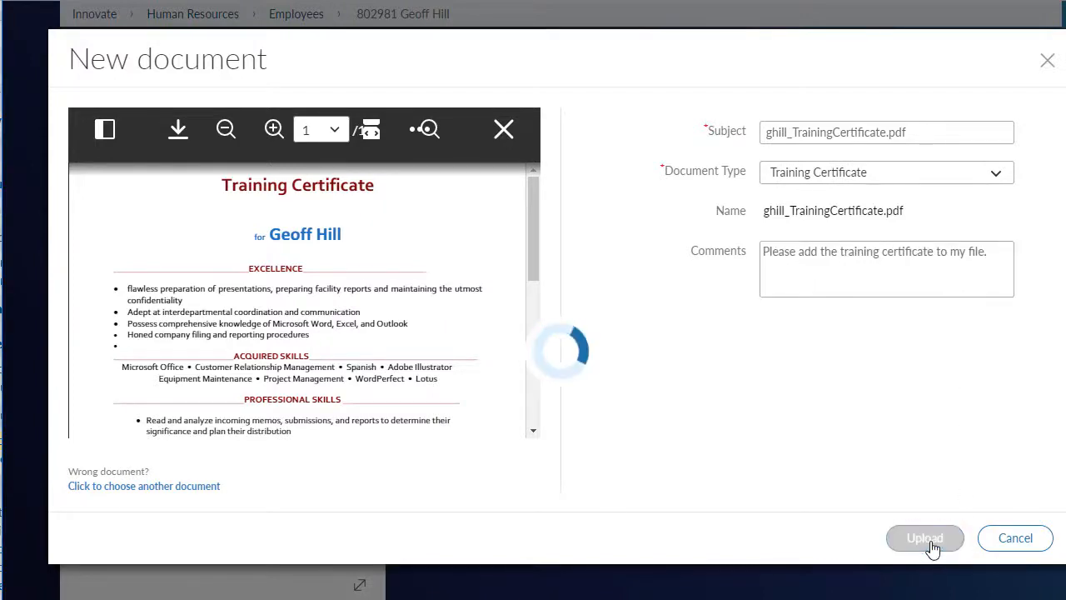
pyautogui.click(925, 537)
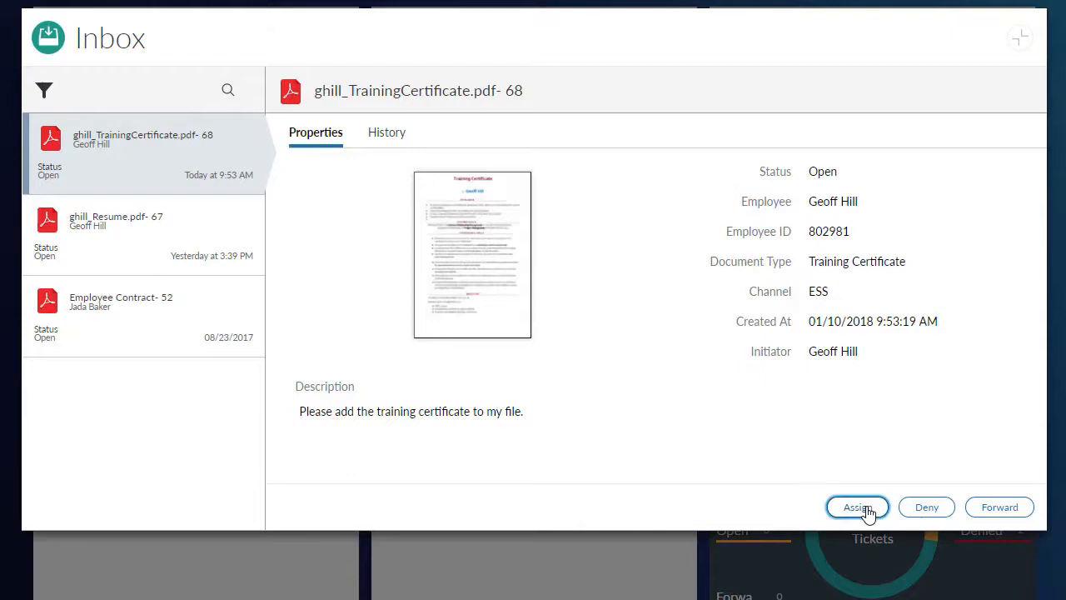
# - Choose document type Training Certificate in the Assign dialog and assign the ticket
pyautogui.click(858, 506)
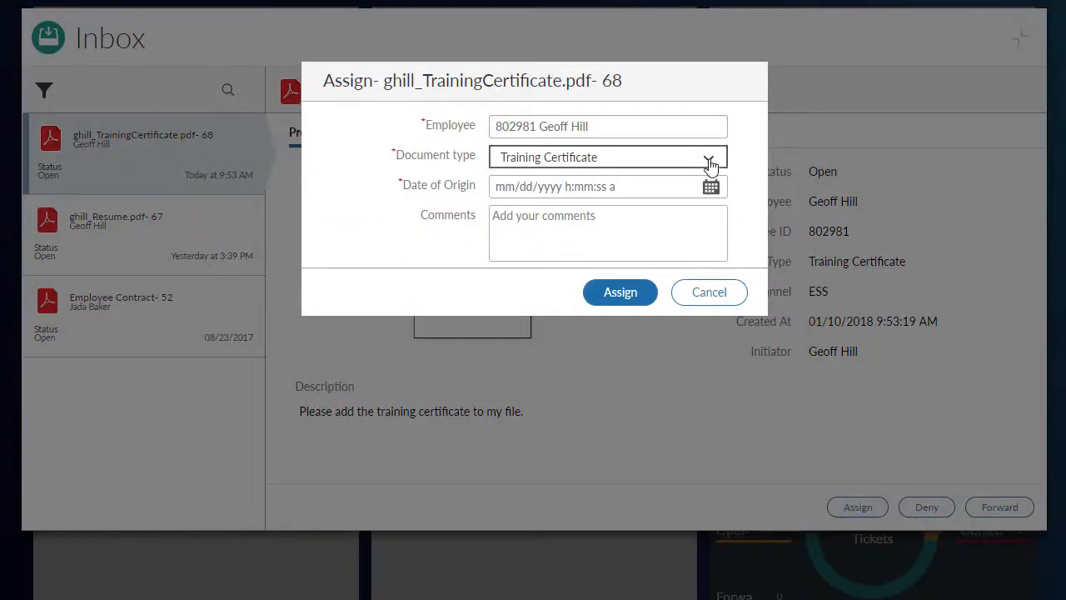
pyautogui.click(711, 185)
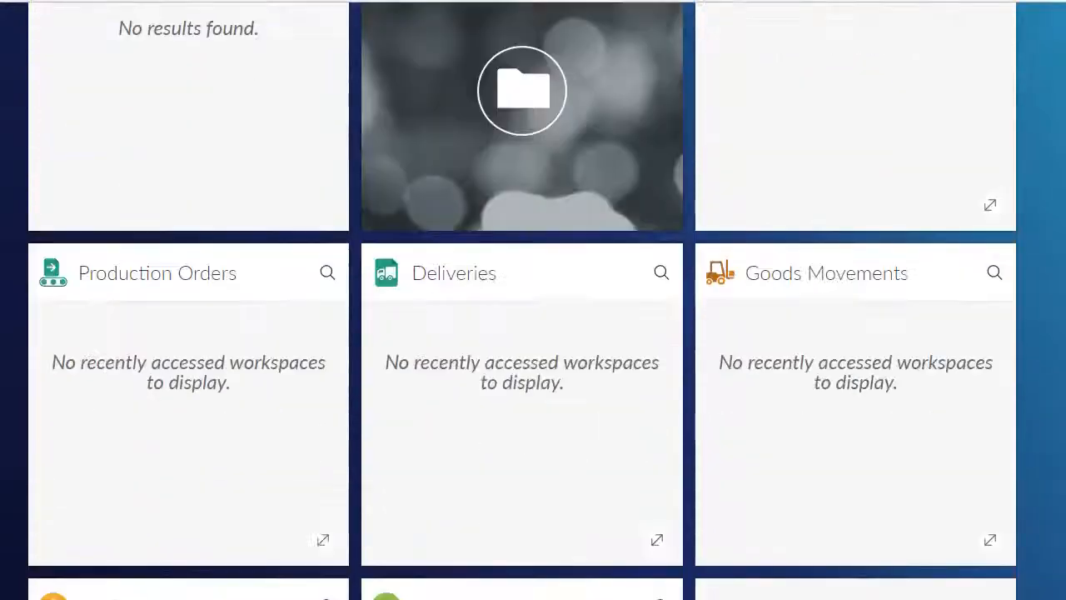
pyautogui.scroll(-3)
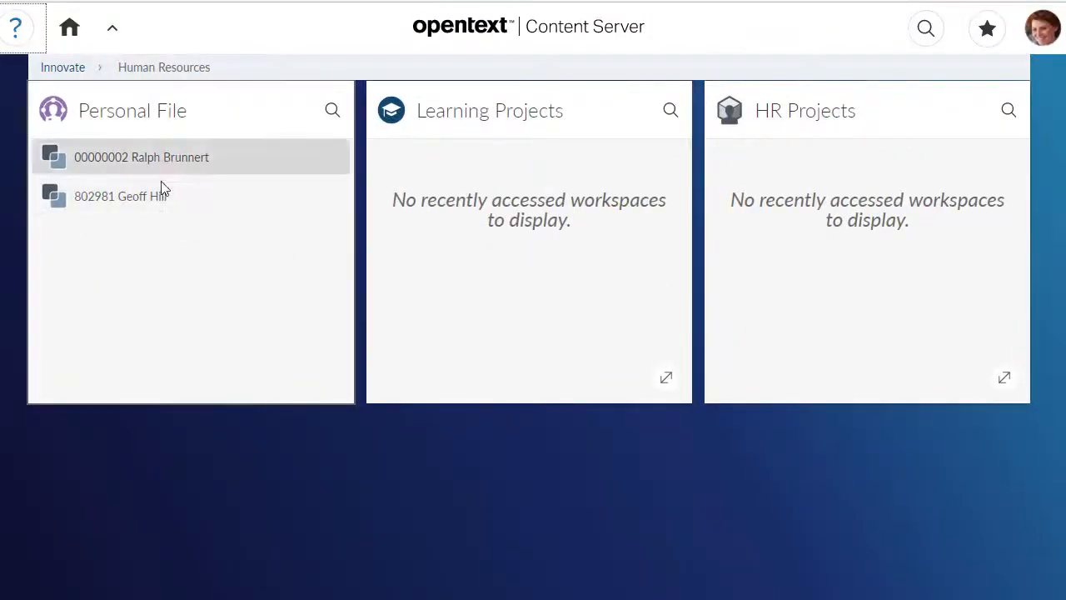
pyautogui.click(120, 195)
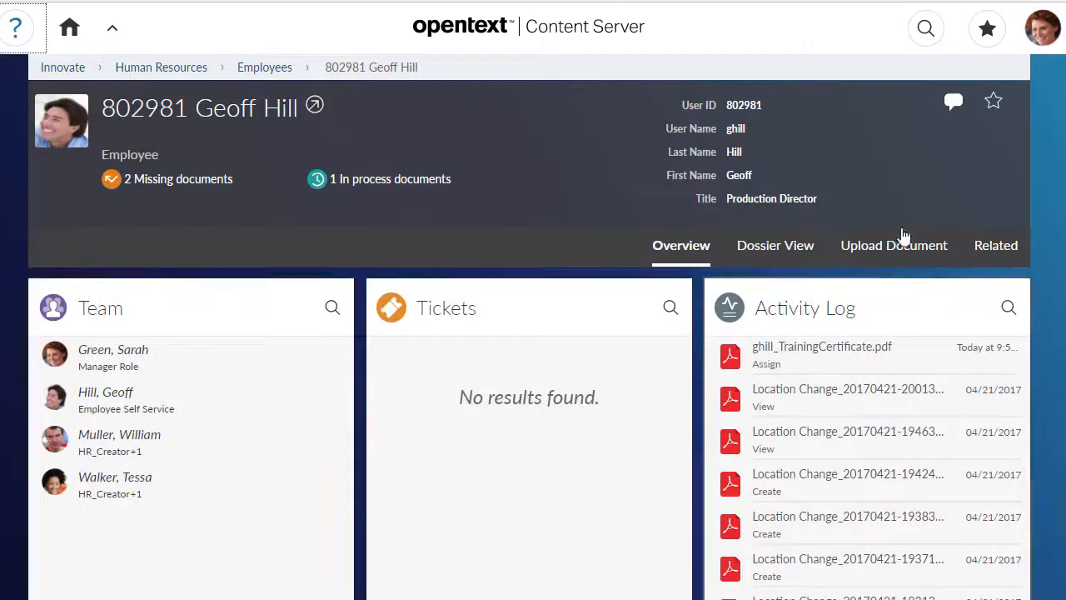
pyautogui.click(894, 245)
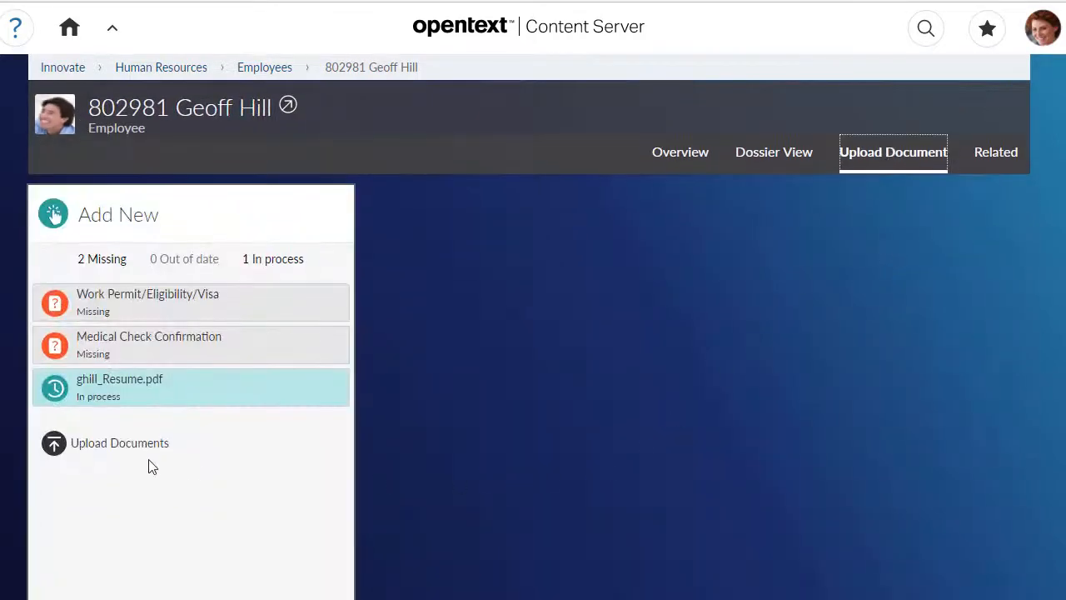
pyautogui.click(119, 442)
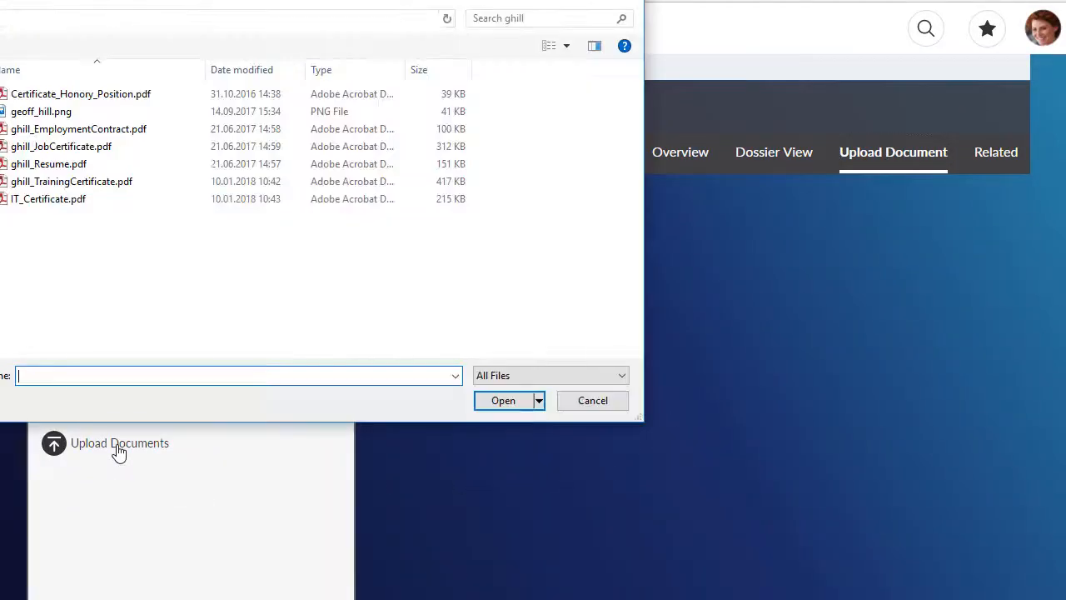
# - Upload ghill_JobCertificate.pdf, leaving the document type as Application Documents
pyautogui.click(61, 147)
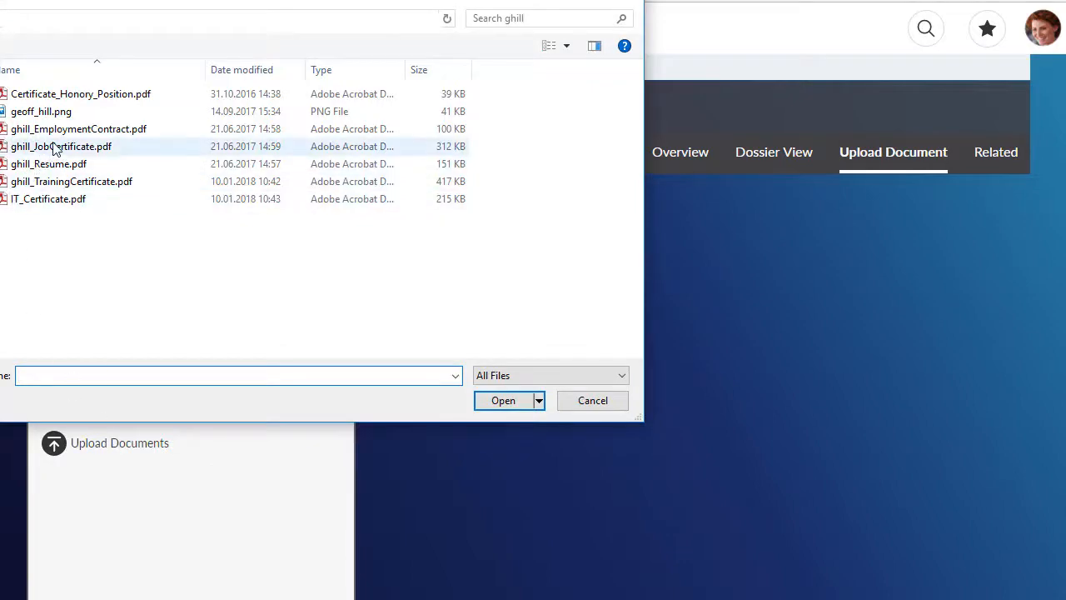
pyautogui.click(503, 400)
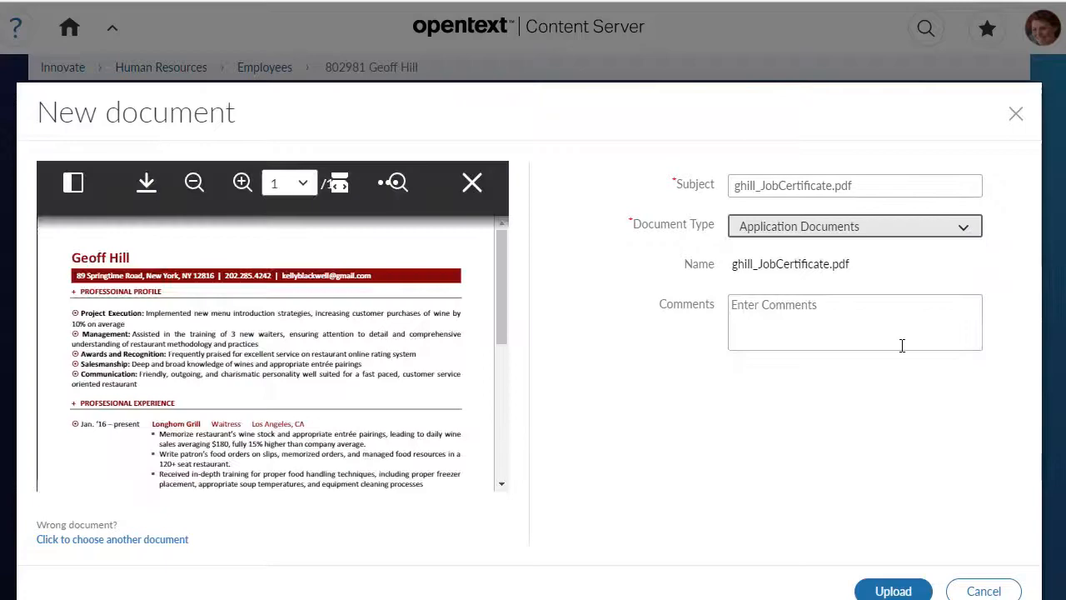
pyautogui.click(893, 590)
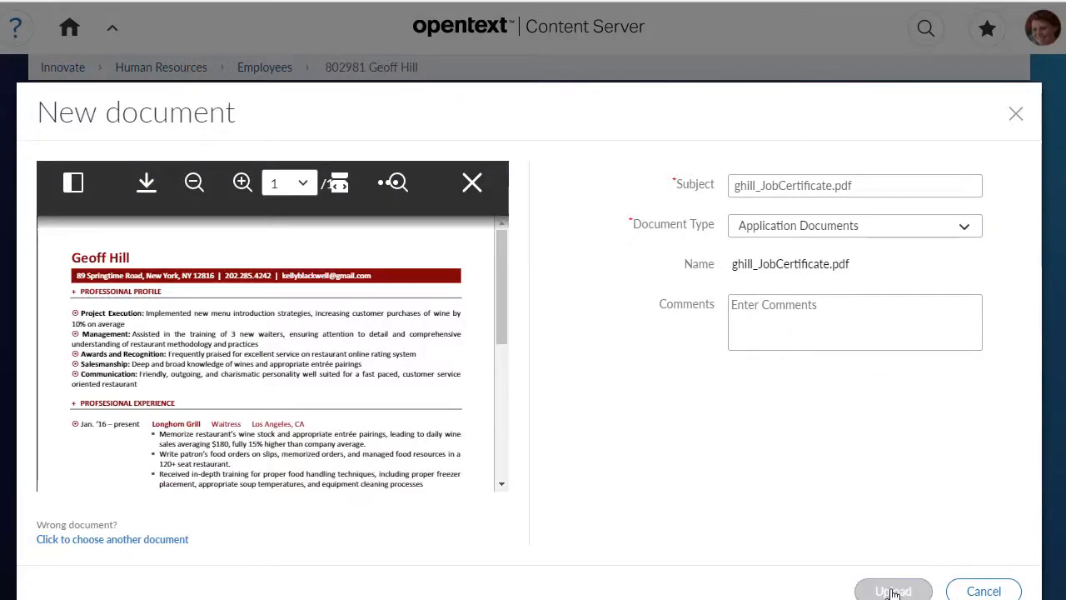
pyautogui.click(893, 590)
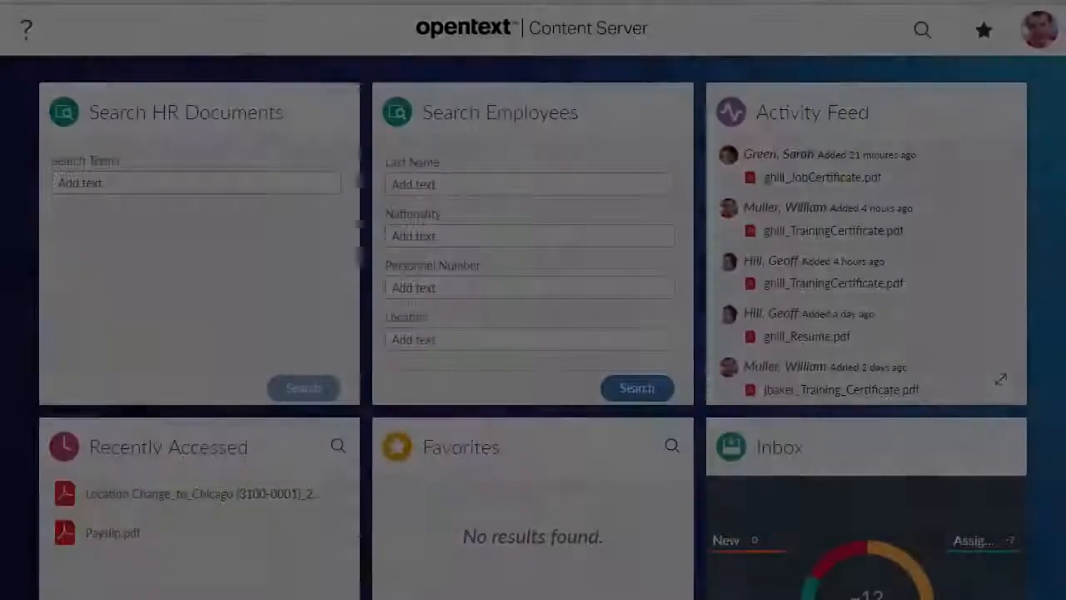
pyautogui.scroll(-3)
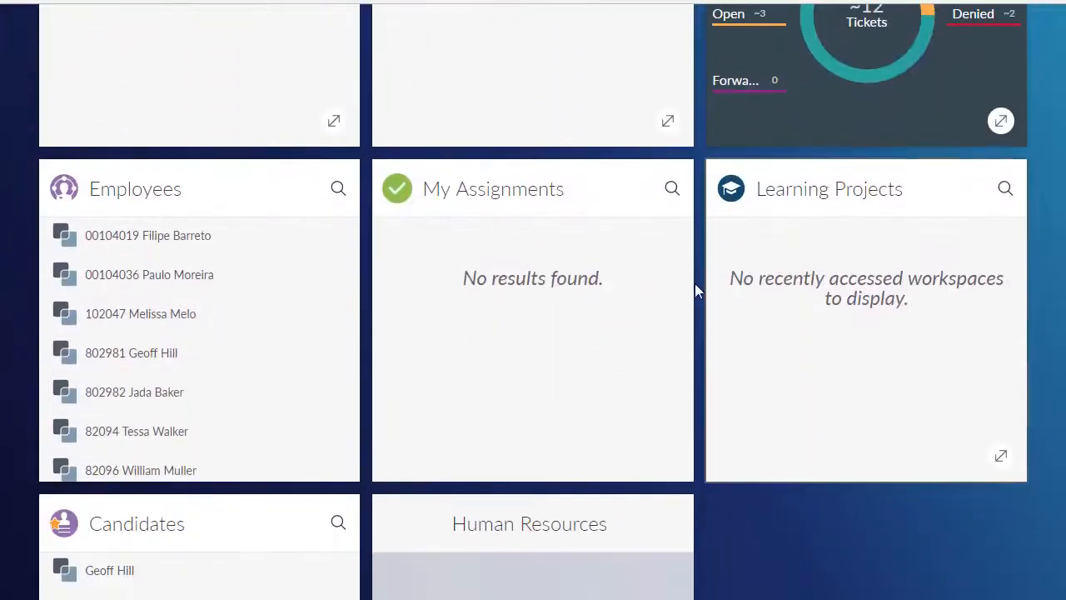
pyautogui.moveTo(254, 352)
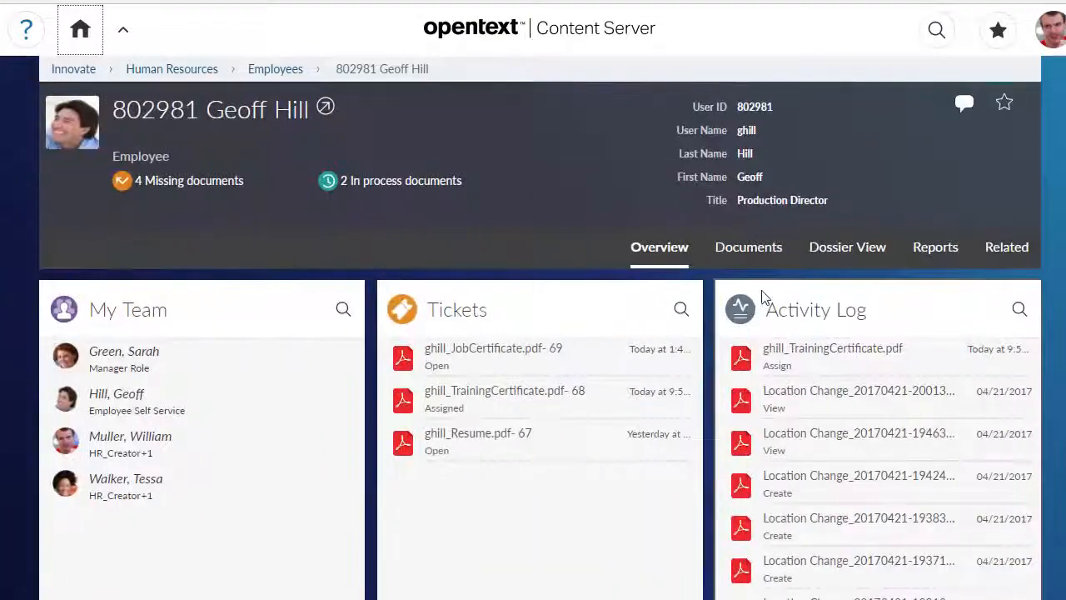
pyautogui.click(747, 247)
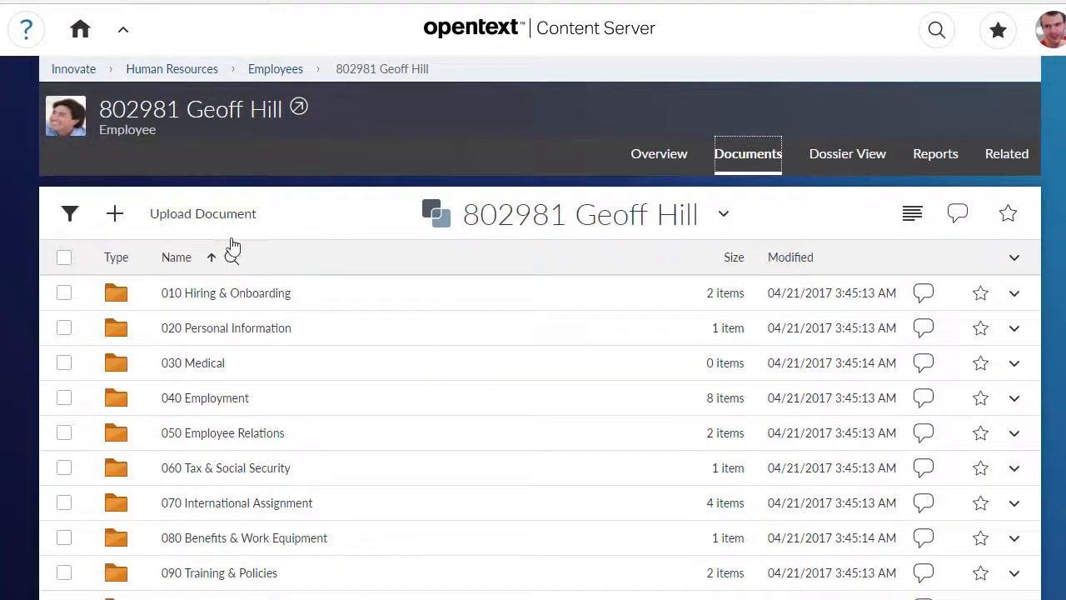
pyautogui.click(202, 213)
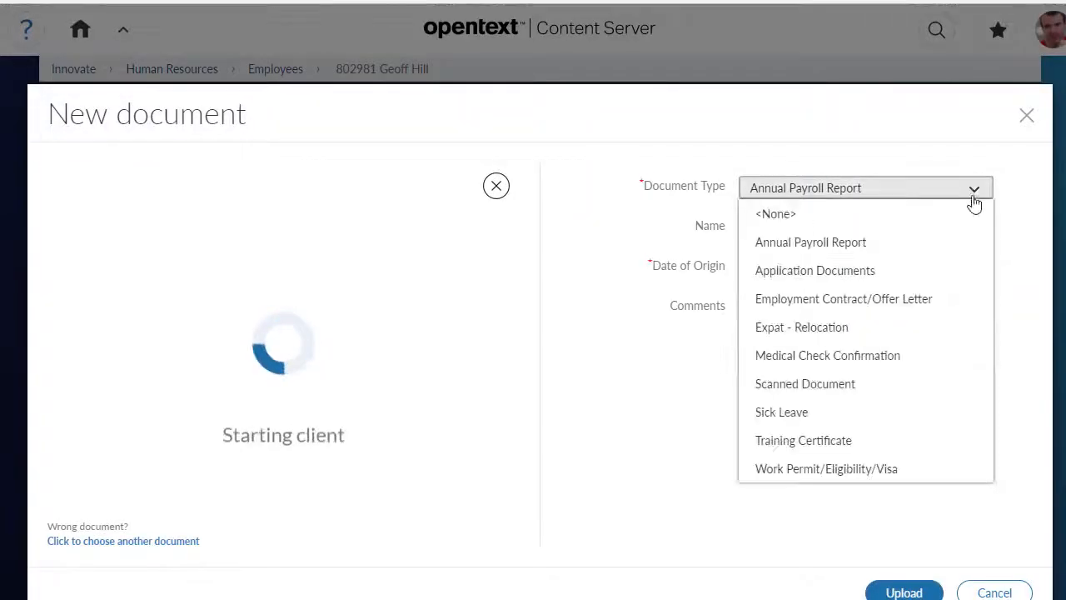
pyautogui.click(815, 270)
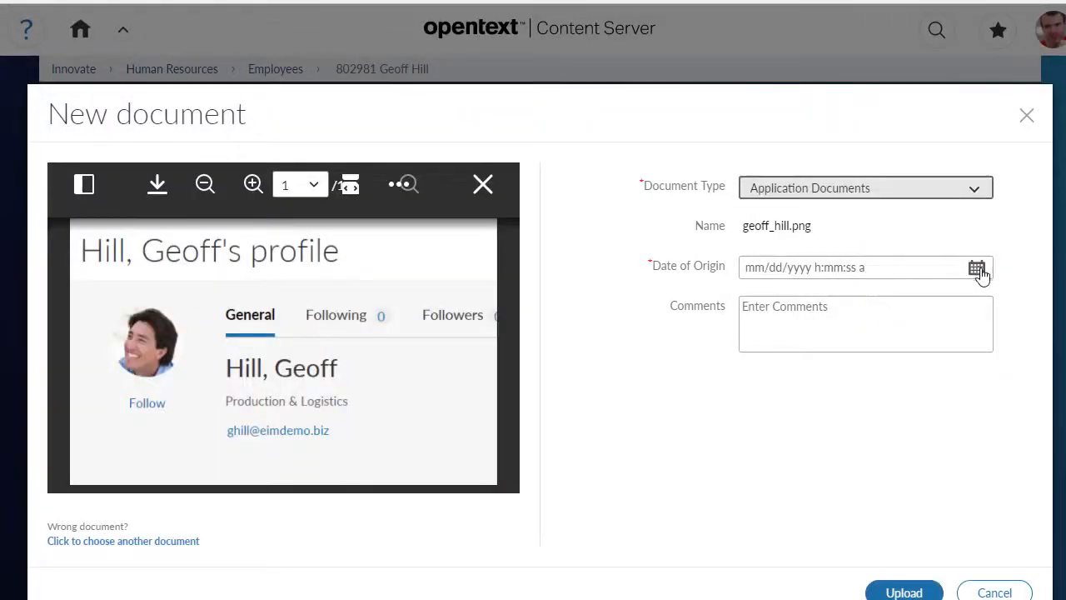
pyautogui.click(976, 267)
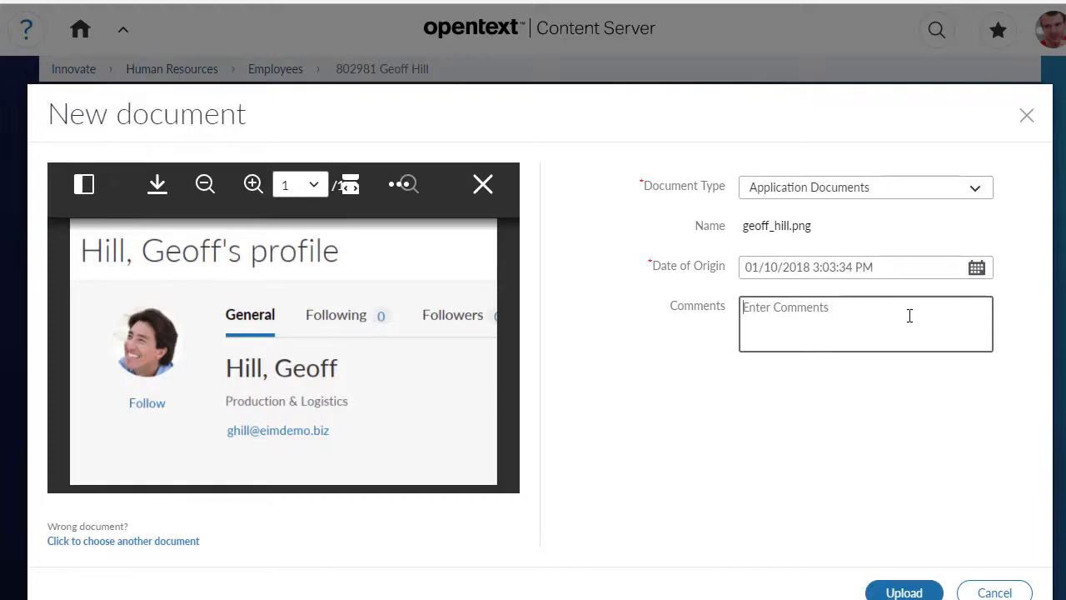
pyautogui.click(904, 592)
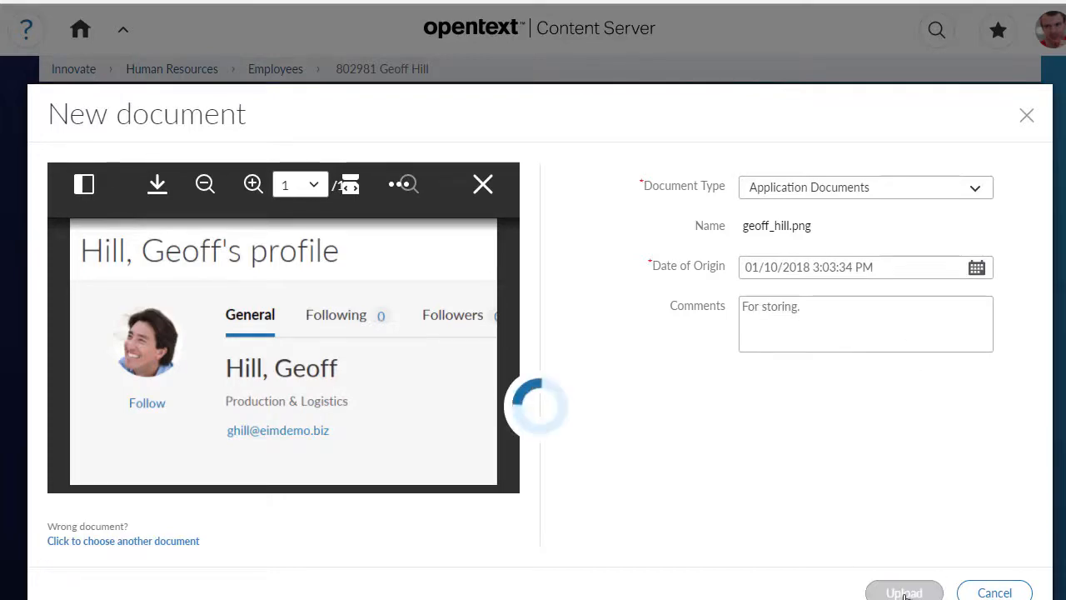
pyautogui.click(904, 593)
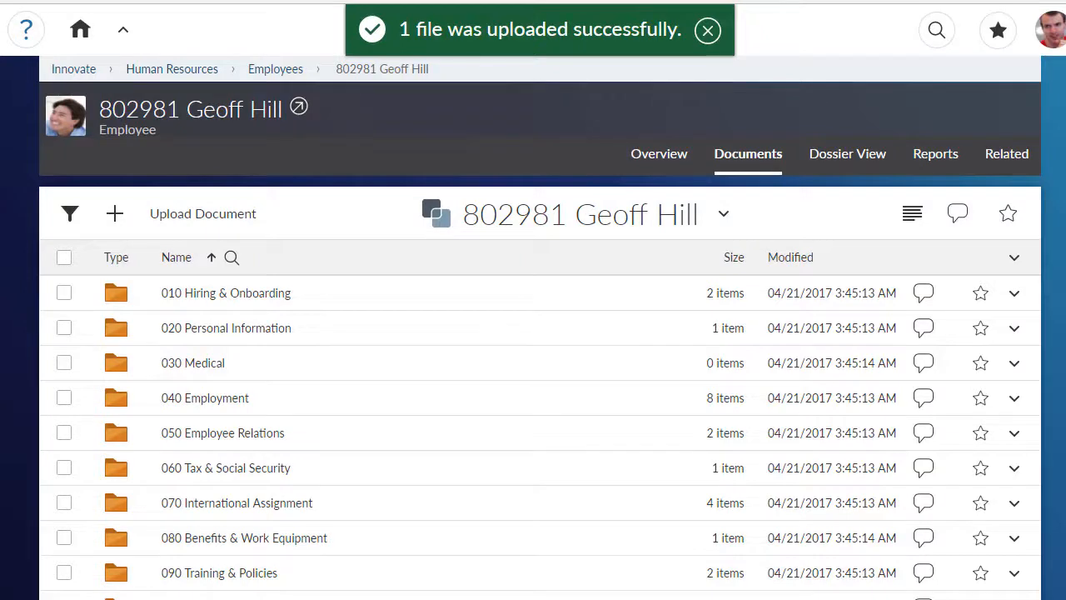
pyautogui.click(708, 30)
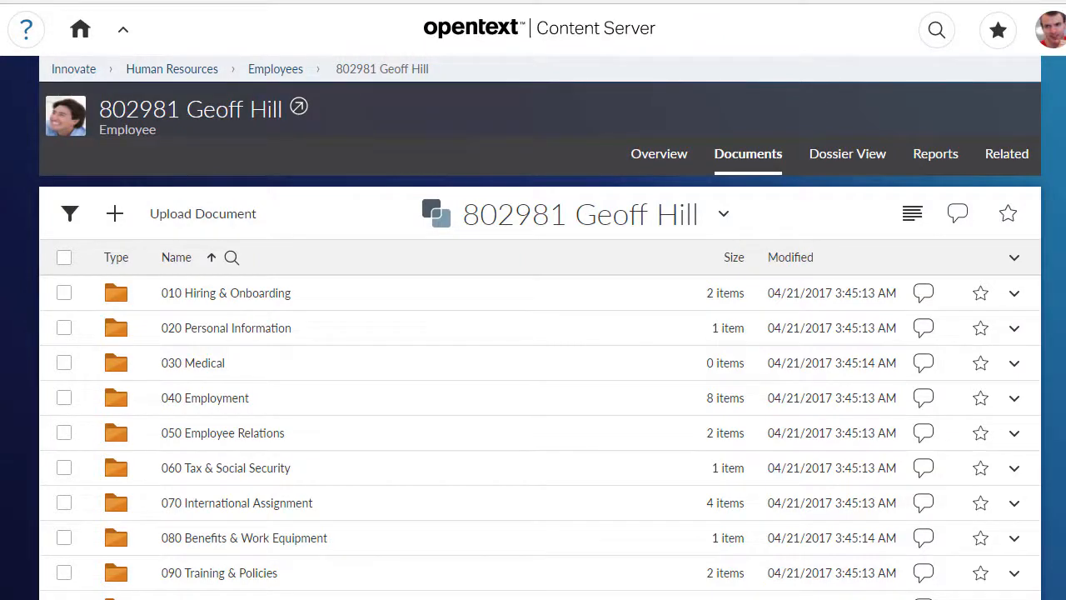